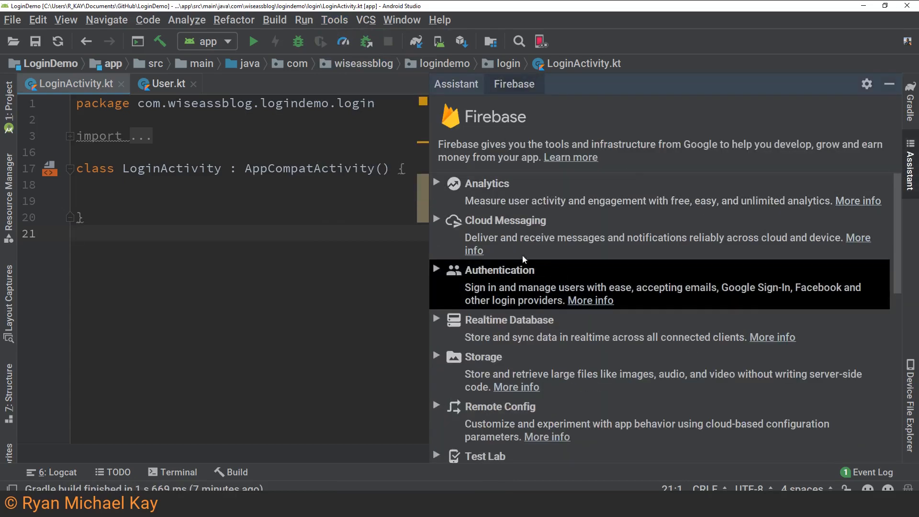
- Add Cloud Firestore through the Firebase assistant and accept the build.gradle dependency changes
scroll(down, 3)
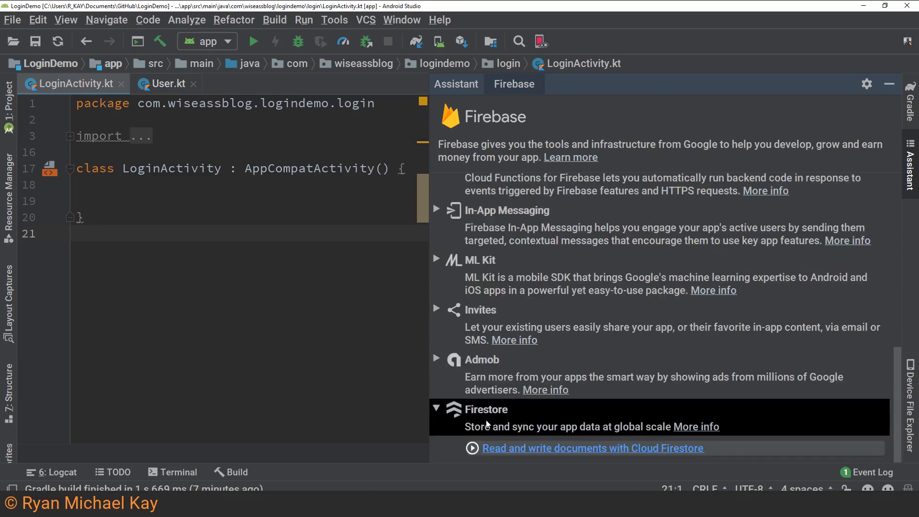
click(592, 448)
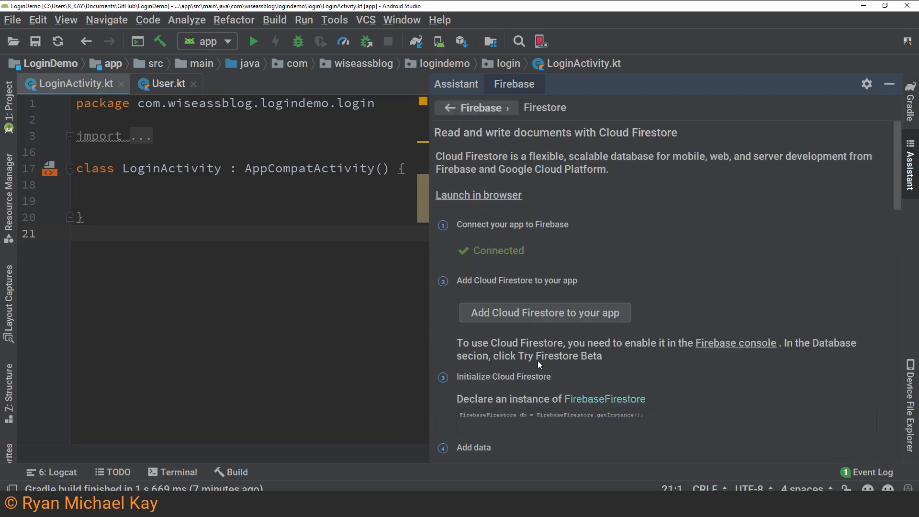
mouse_move(495, 316)
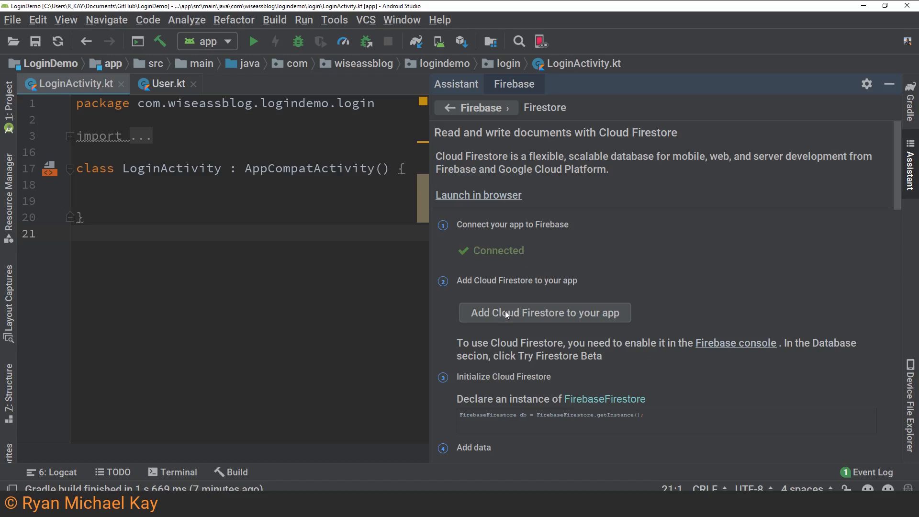
click(544, 312)
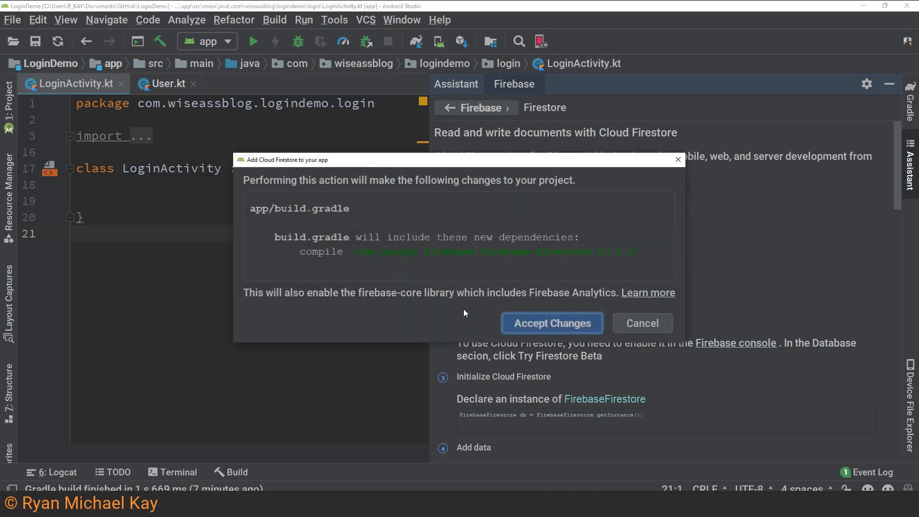
mouse_move(551, 322)
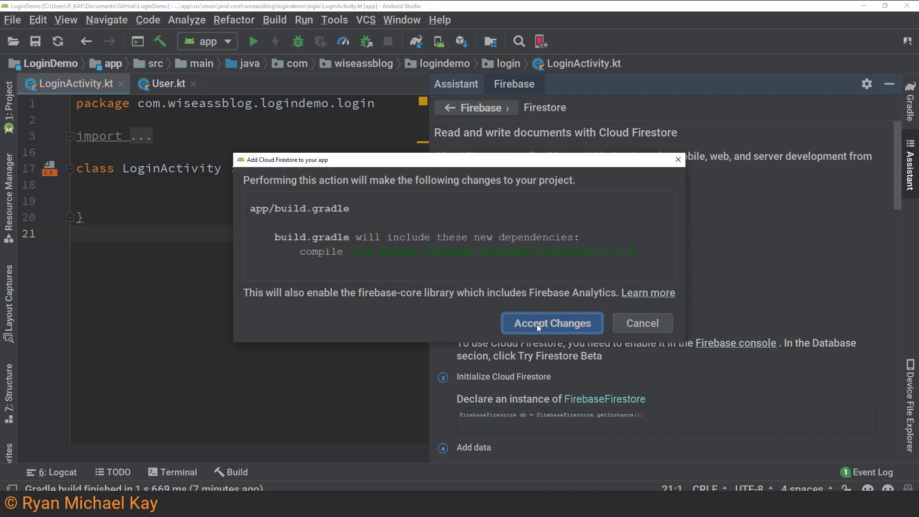
click(551, 322)
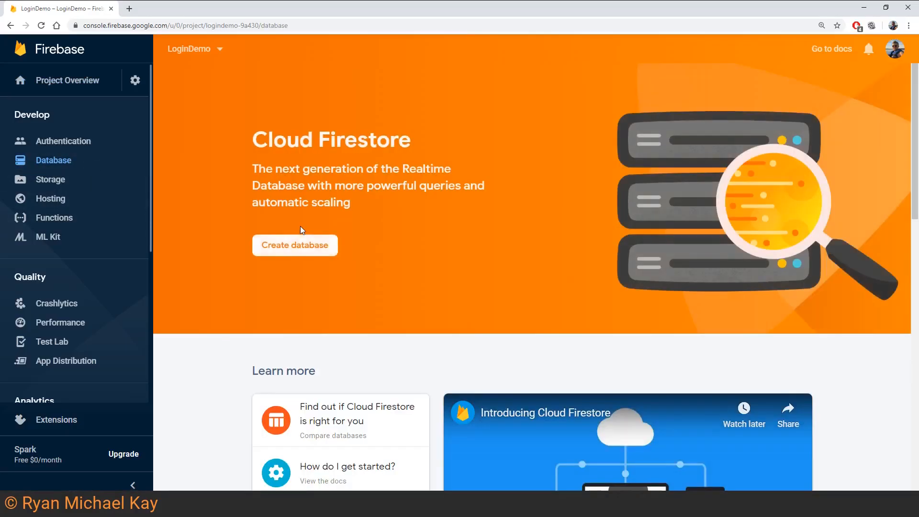
mouse_move(300, 251)
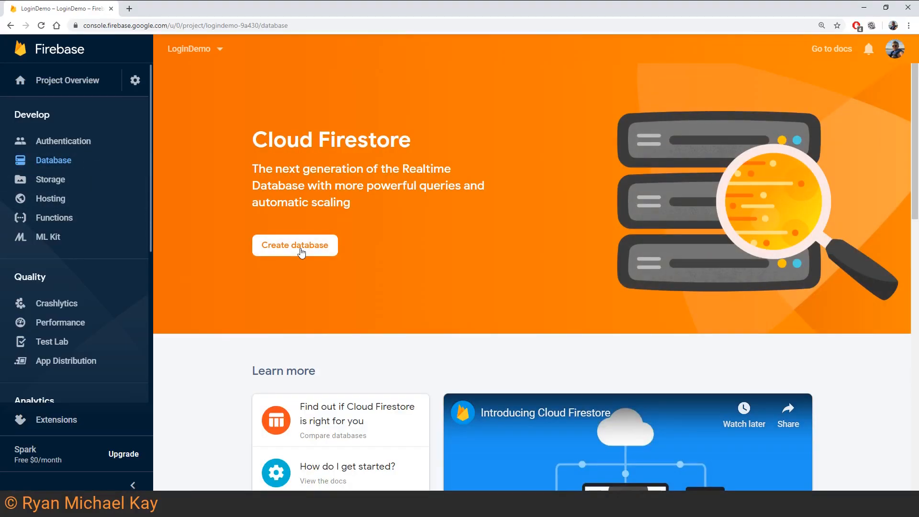
- Create the Firestore database starting in test mode with location us-west2
click(295, 245)
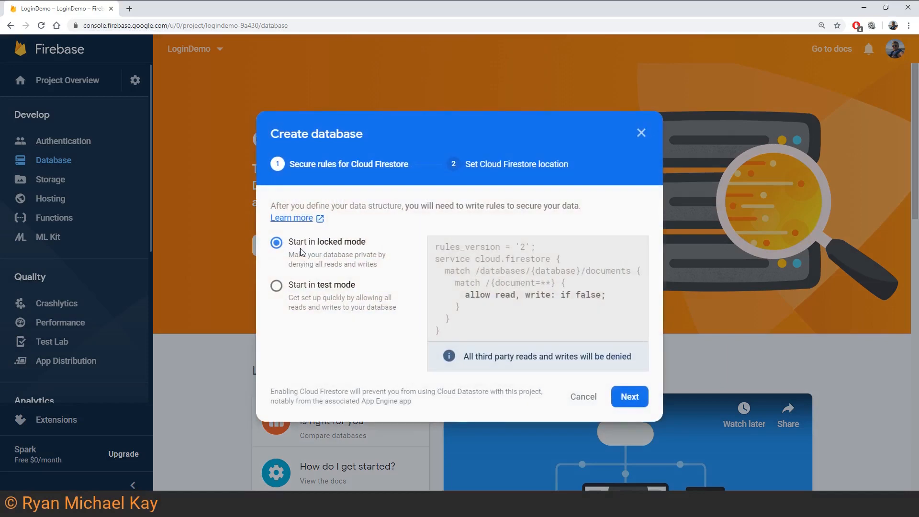
mouse_move(295, 276)
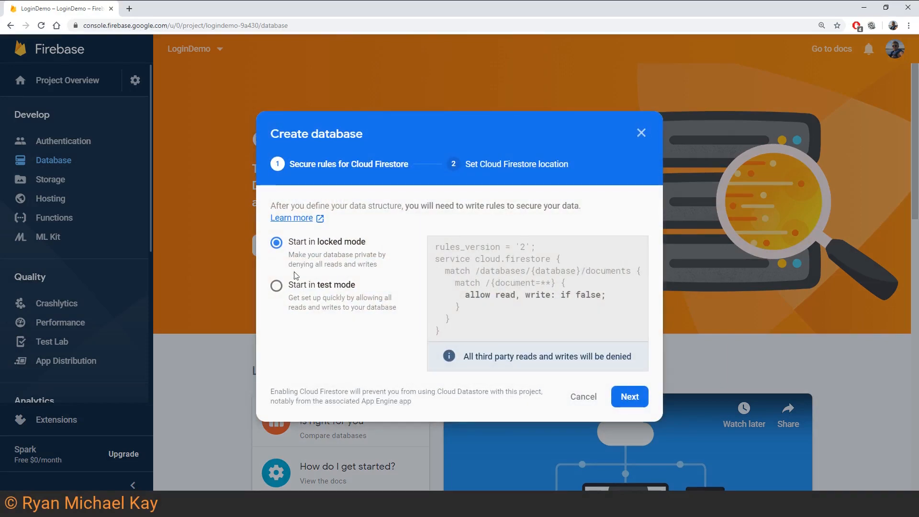
click(276, 285)
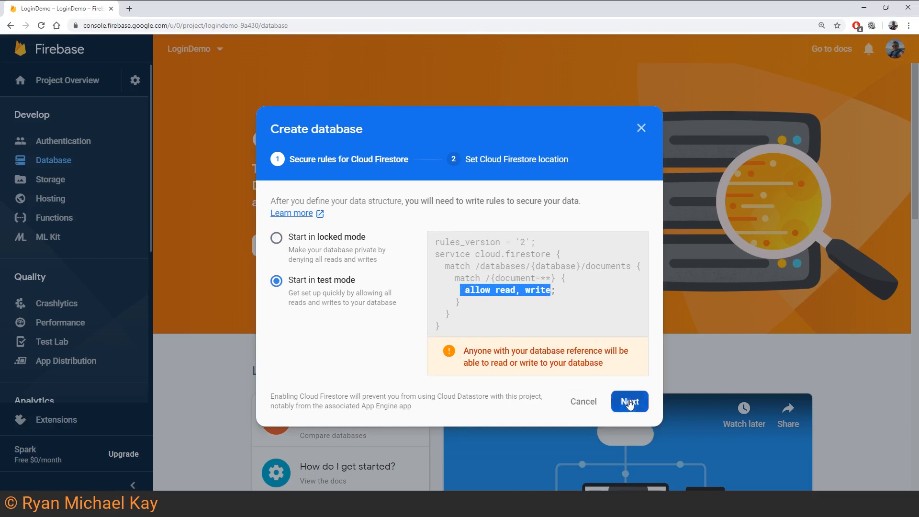
click(628, 401)
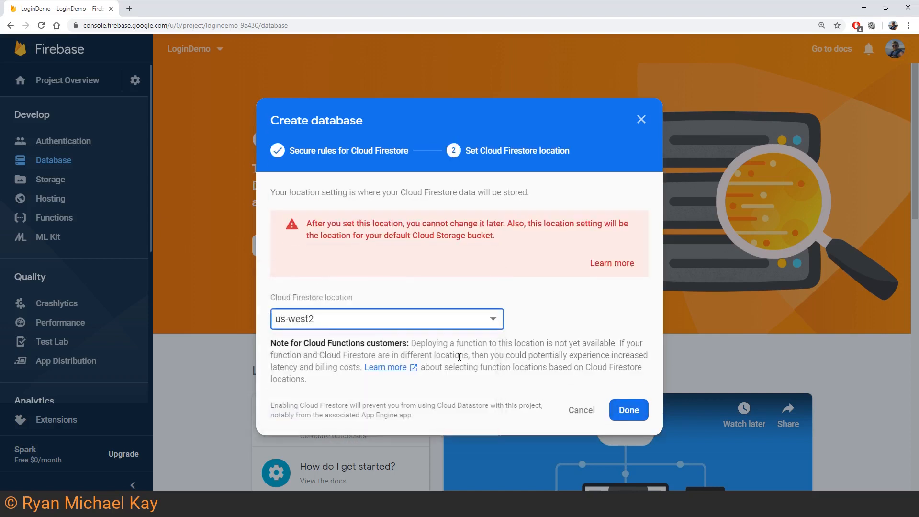
mouse_move(485, 397)
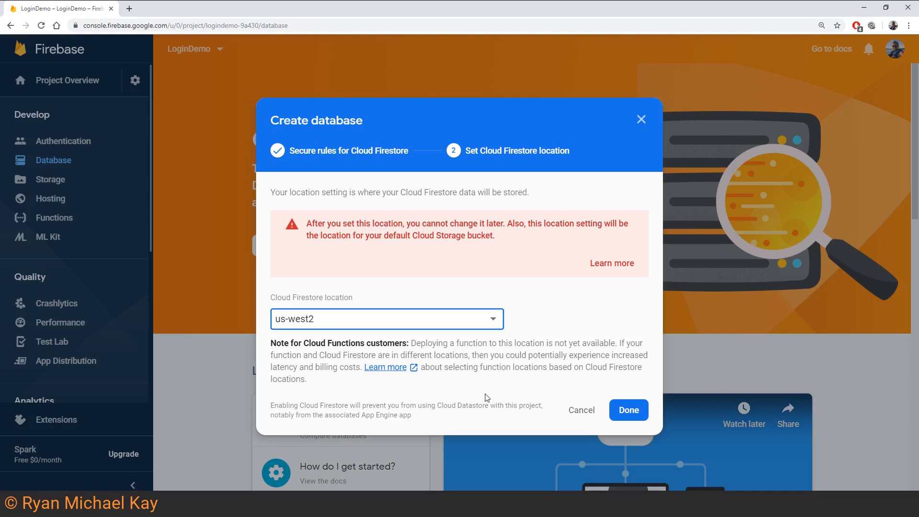
click(628, 409)
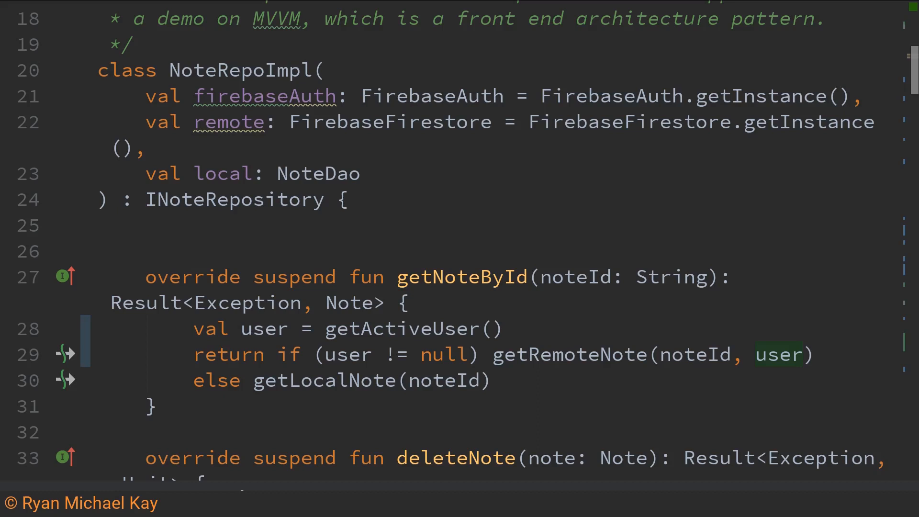
- Write awaitTaskCompletable(remote.collection(COLLECTION_NAME)) inside updateRemoteNote's try block
scroll(down, 3)
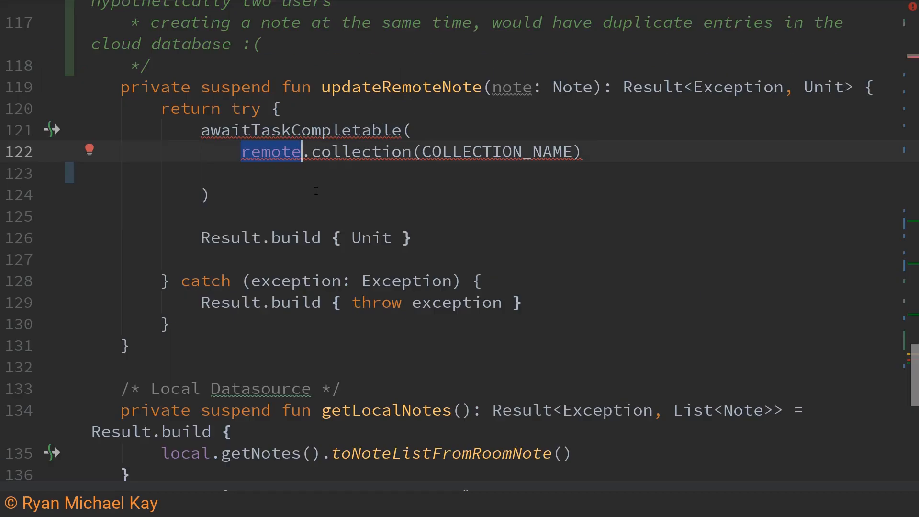
mouse_move(271, 151)
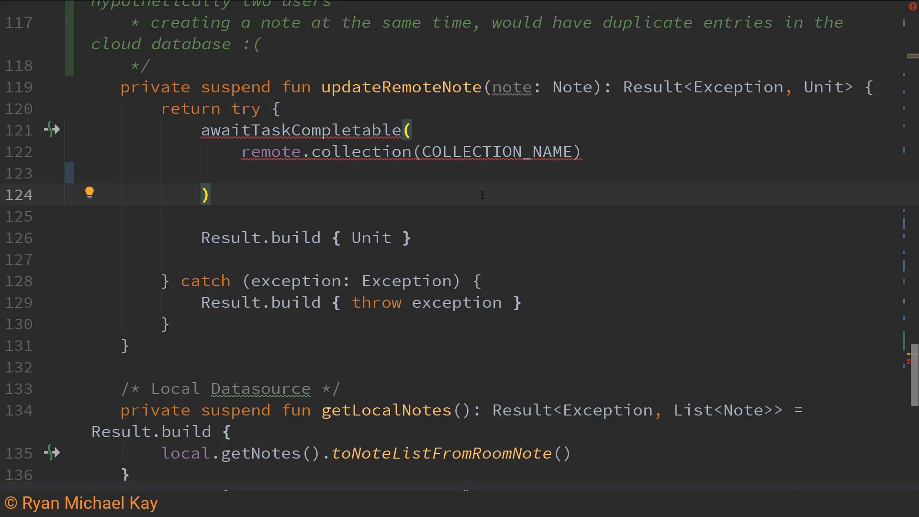
- Chain .document(note.creationDate + note.creator!!.uid).set(note.toFirebaseNote) onto the collection call
click(210, 194)
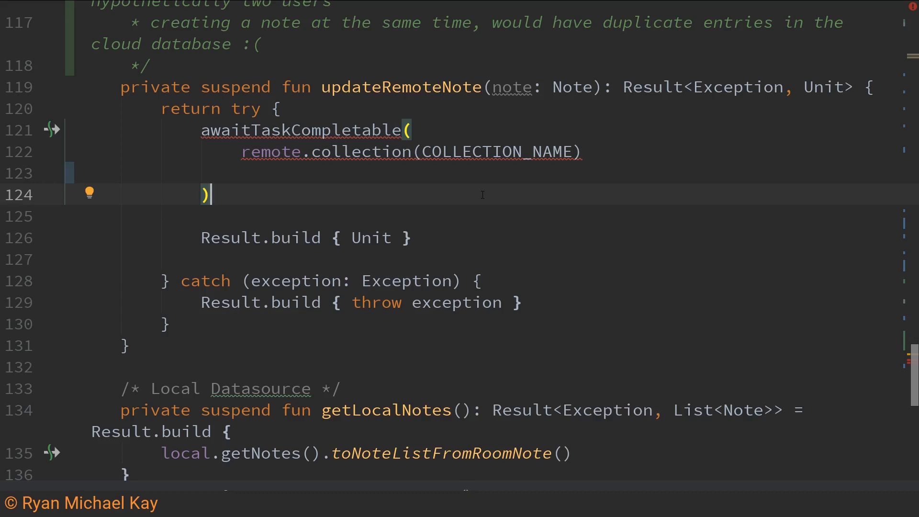
mouse_move(496, 179)
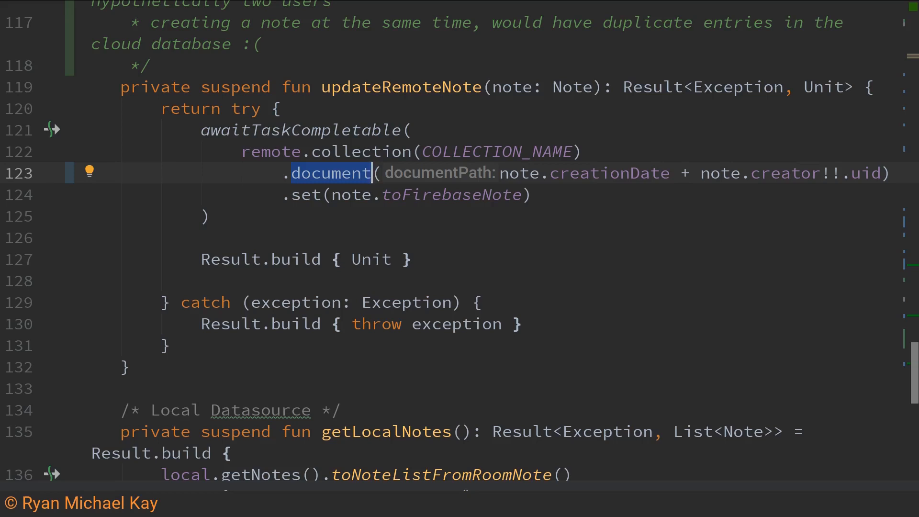
mouse_move(602, 194)
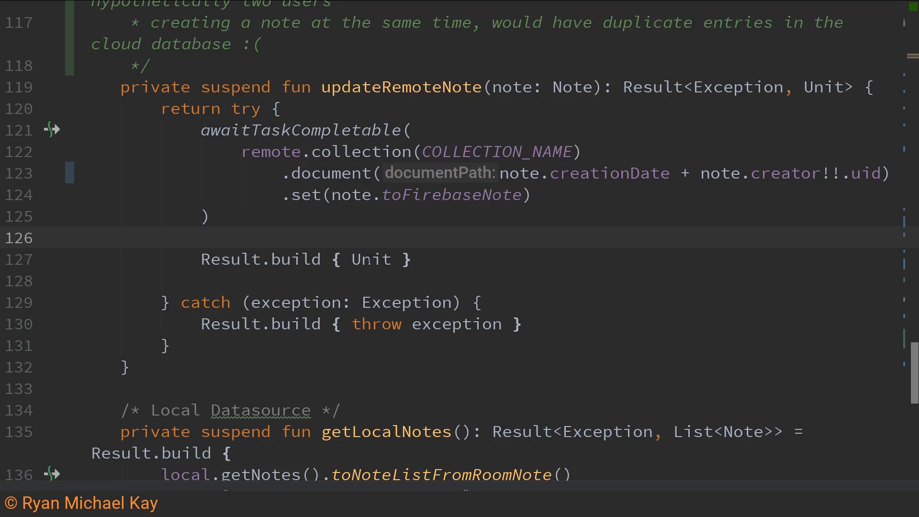
click(81, 238)
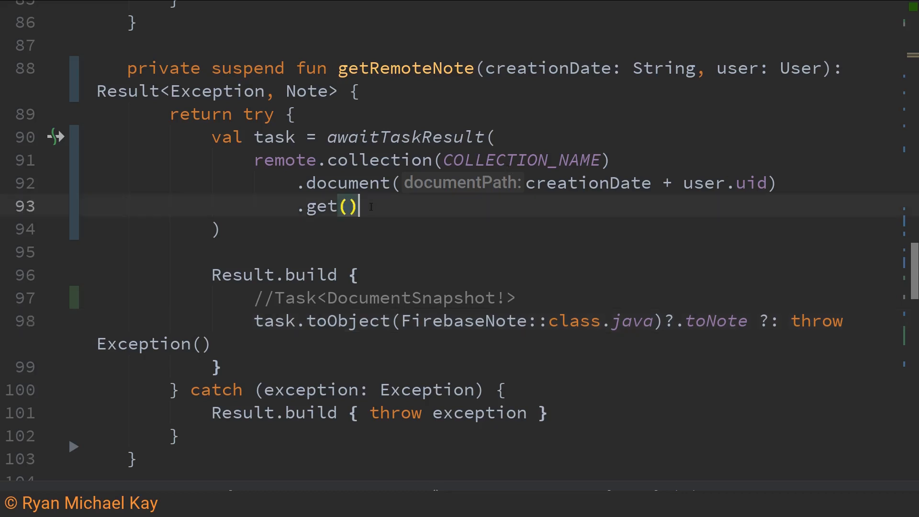
- Highlight get(), task, DocumentSnapshot, FirebaseNote and toNote in getRemoteNote
double_click(321, 206)
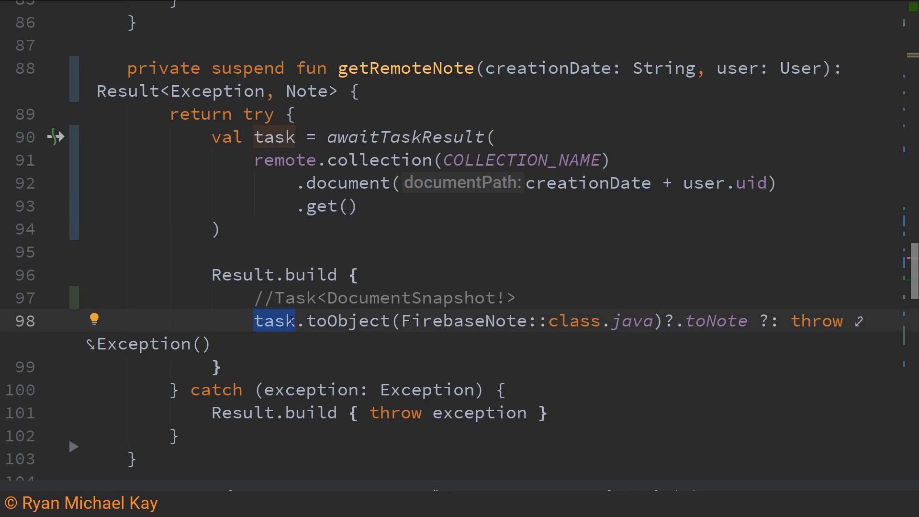
double_click(410, 297)
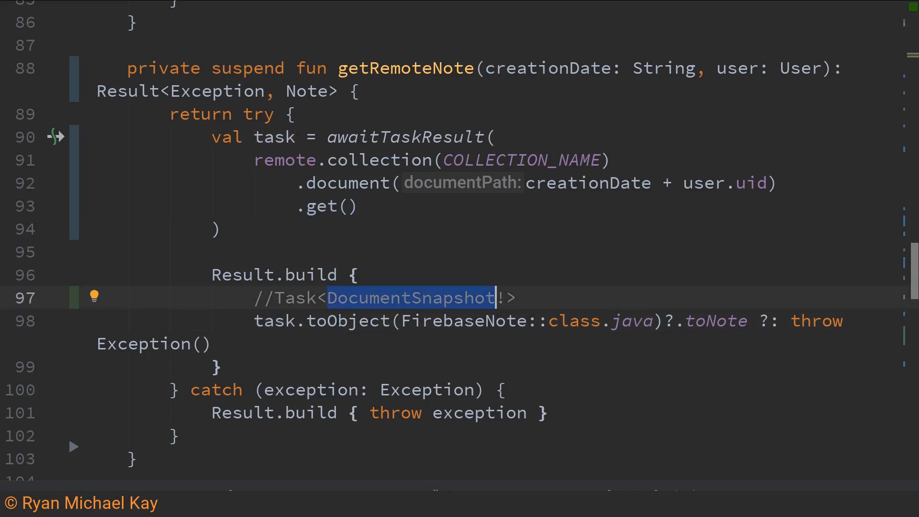
click(451, 321)
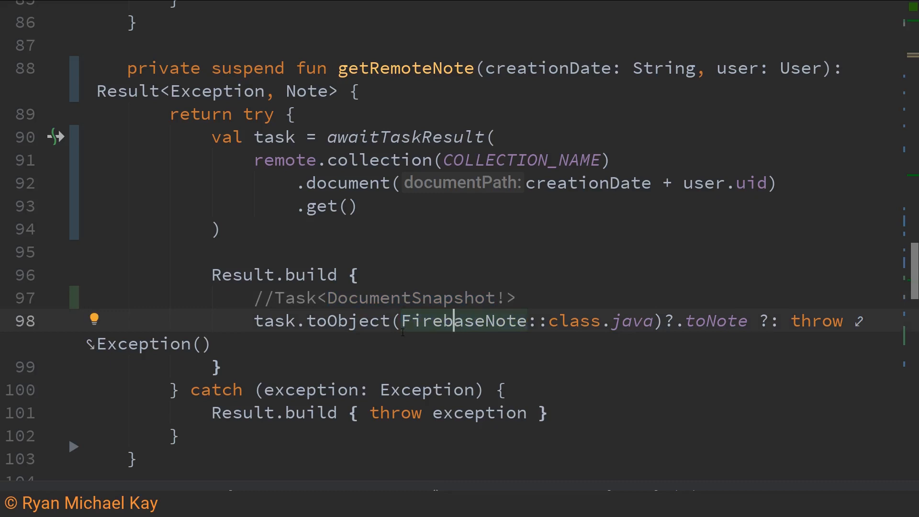
double_click(467, 321)
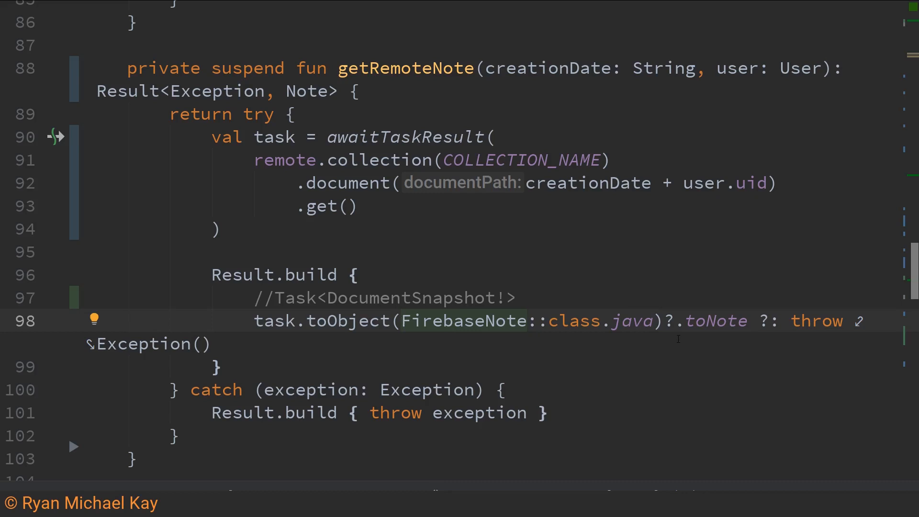
double_click(715, 321)
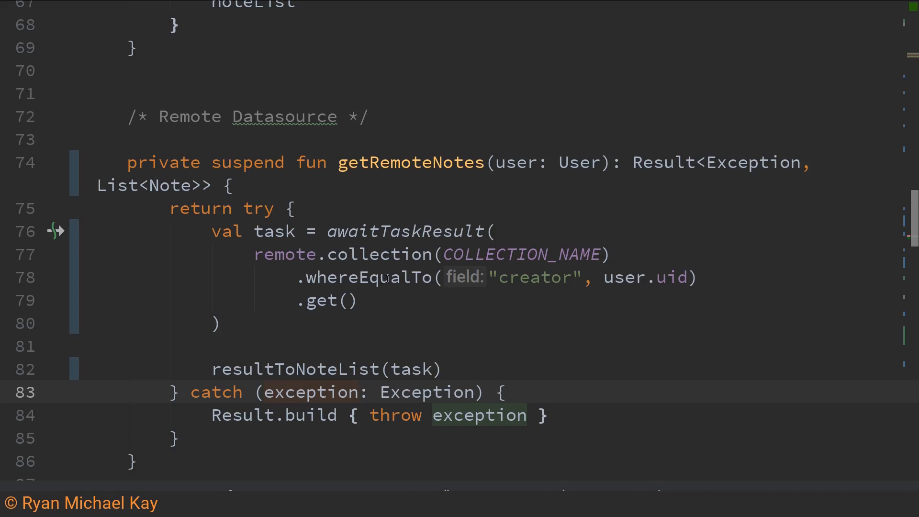
- Highlight the getRemoteNotes query and resultToNoteList's List<Note> return type
double_click(534, 277)
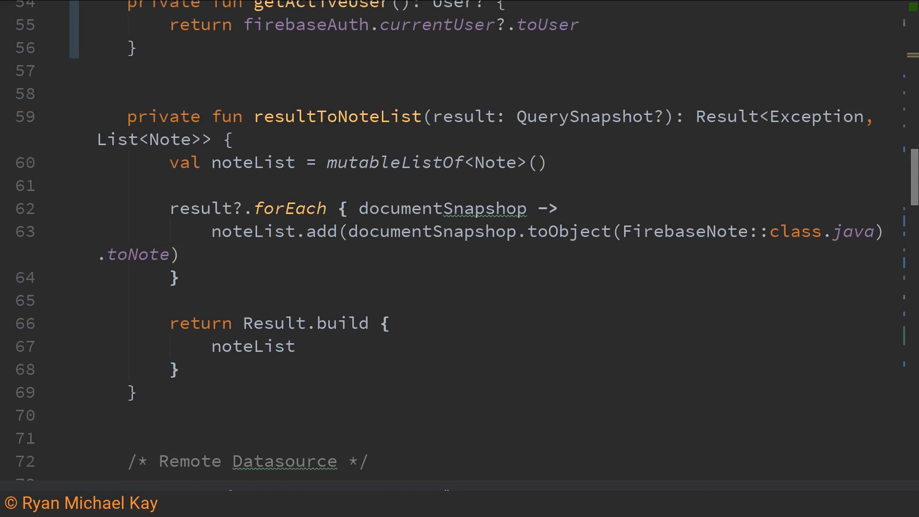
double_click(148, 140)
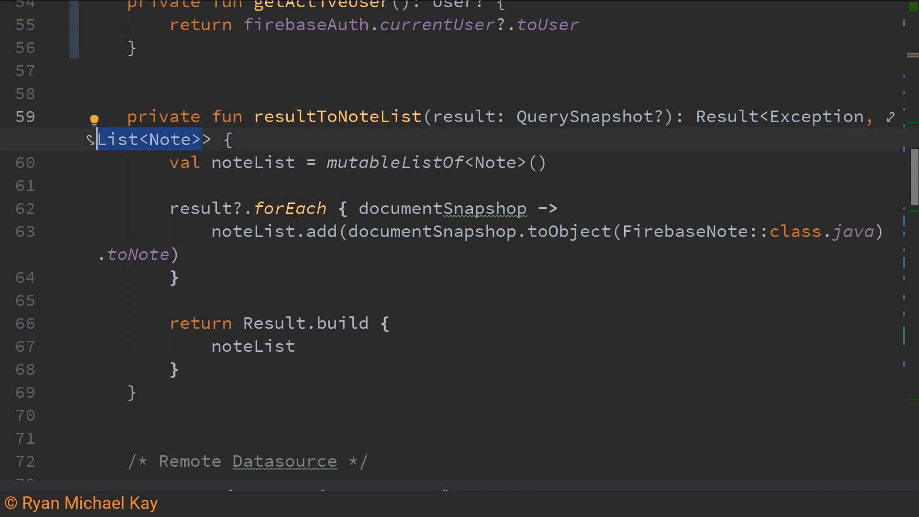